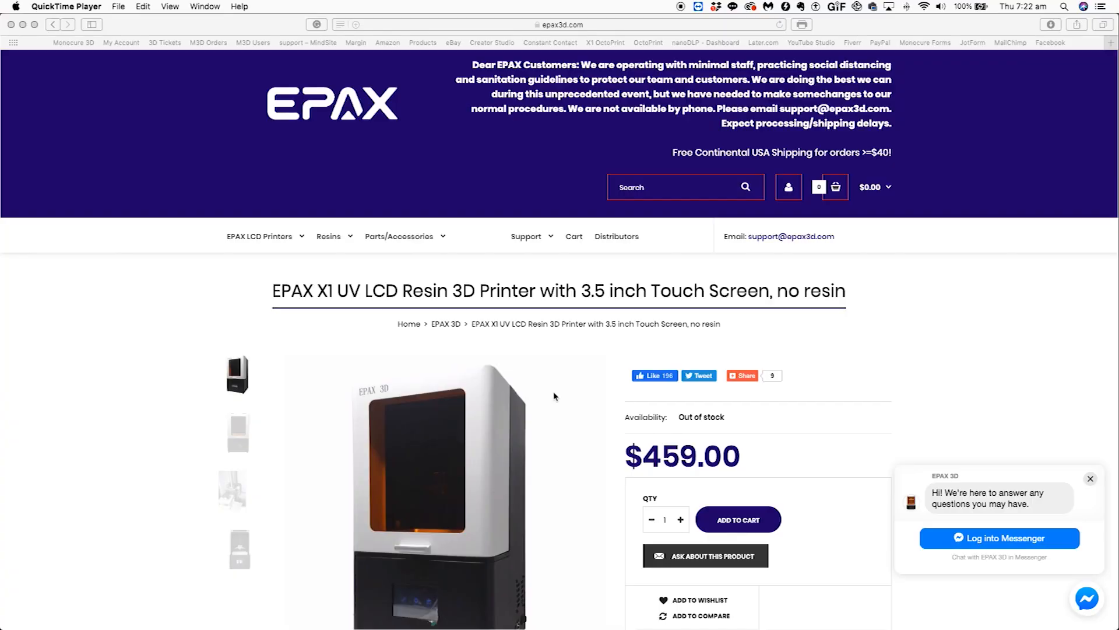
pyautogui.scroll(-3)
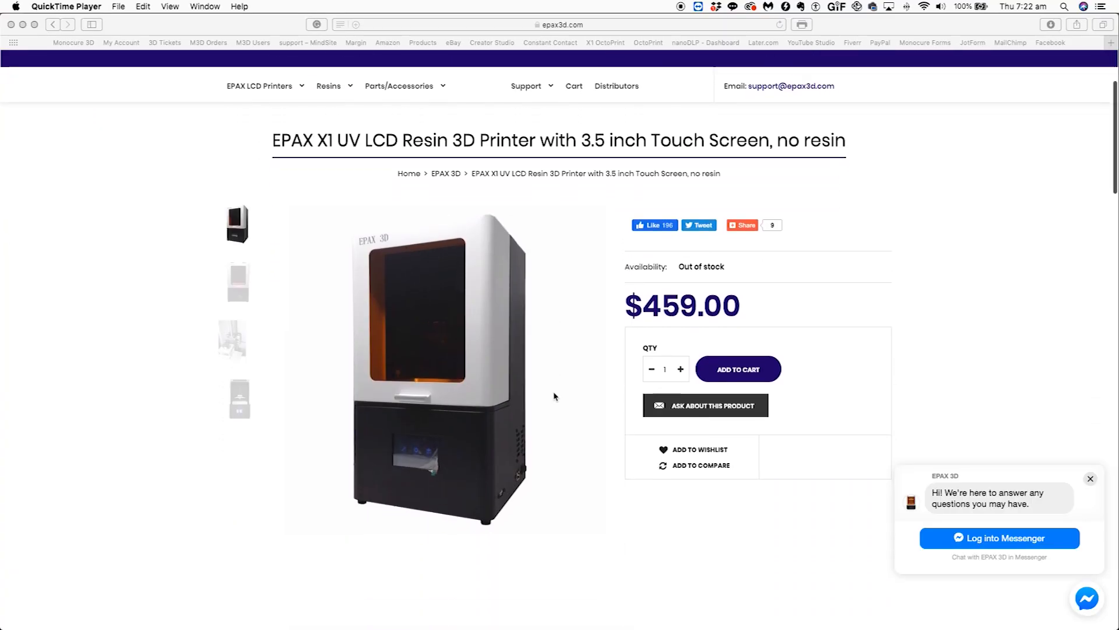
pyautogui.scroll(-3)
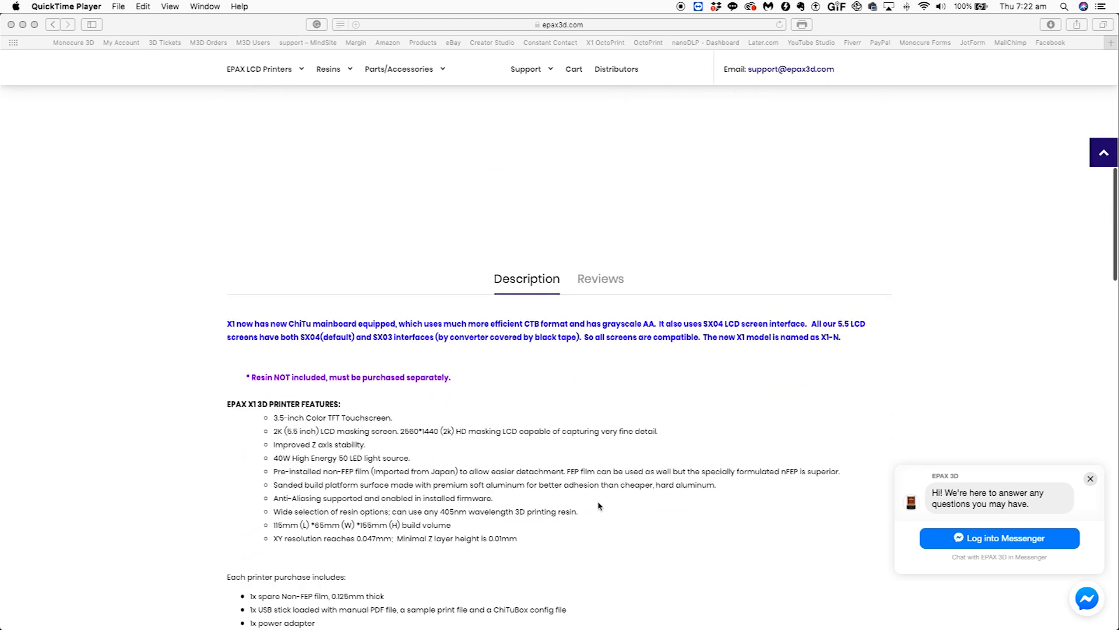
pyautogui.scroll(-3)
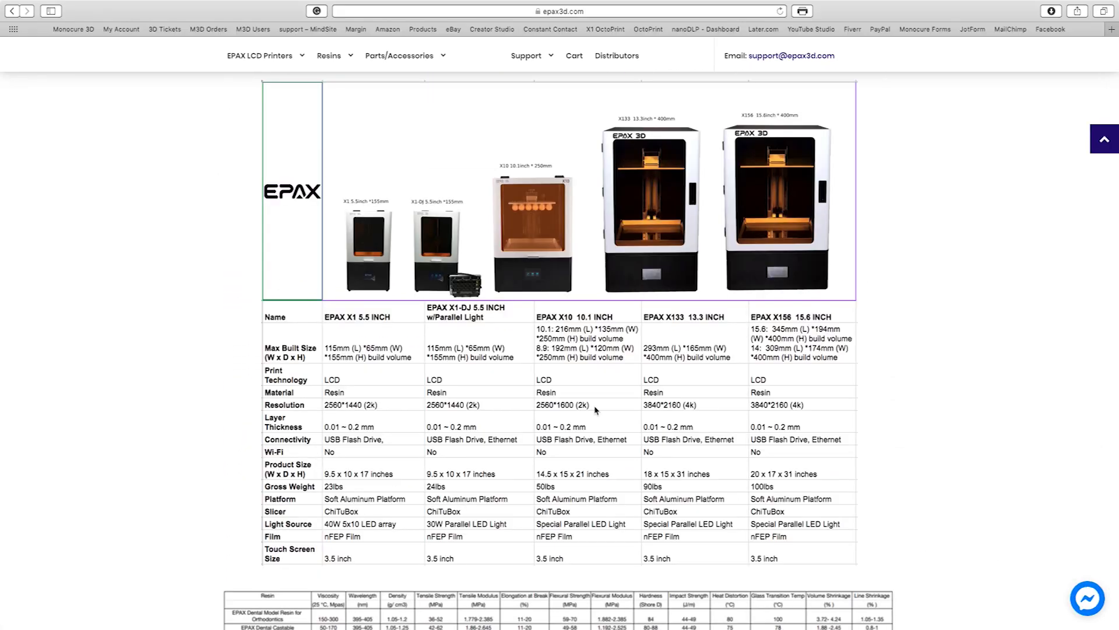
pyautogui.scroll(-3)
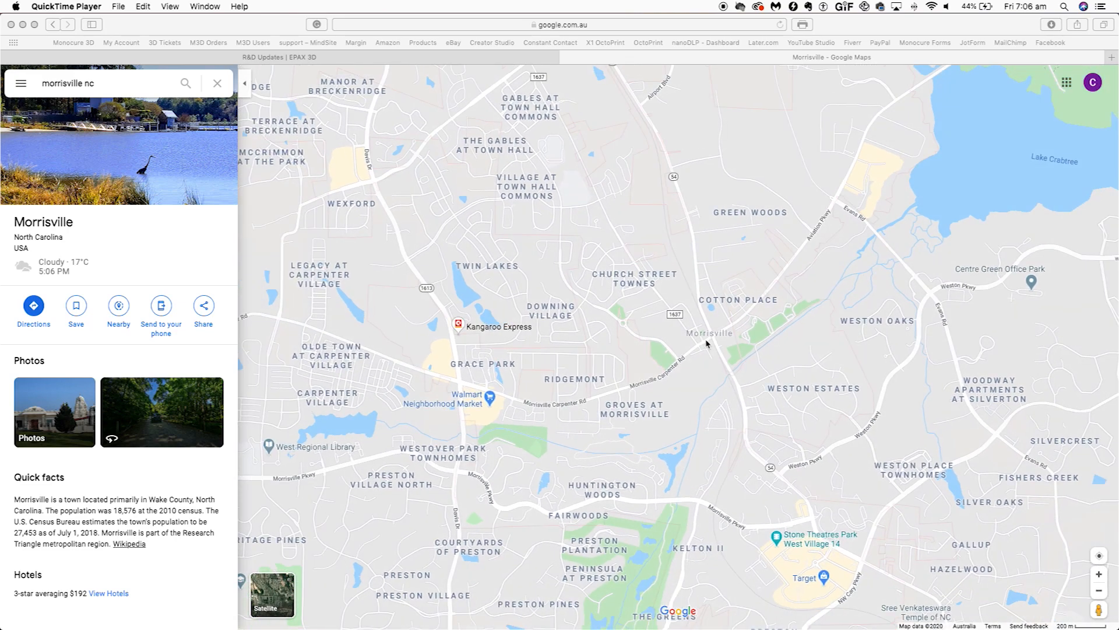
pyautogui.scroll(-3)
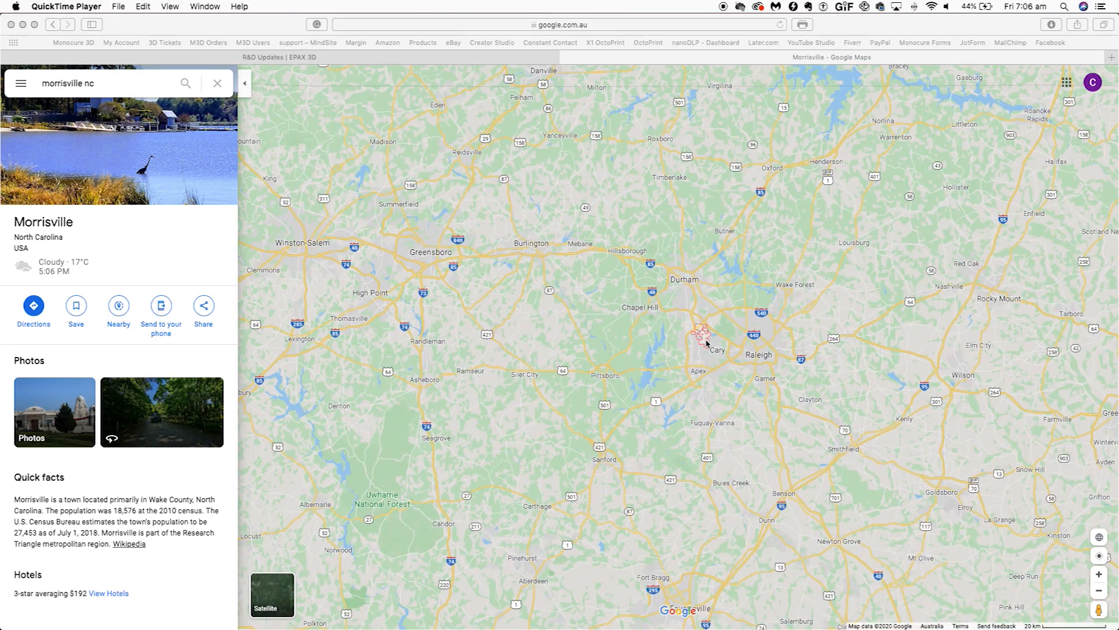
pyautogui.scroll(-3)
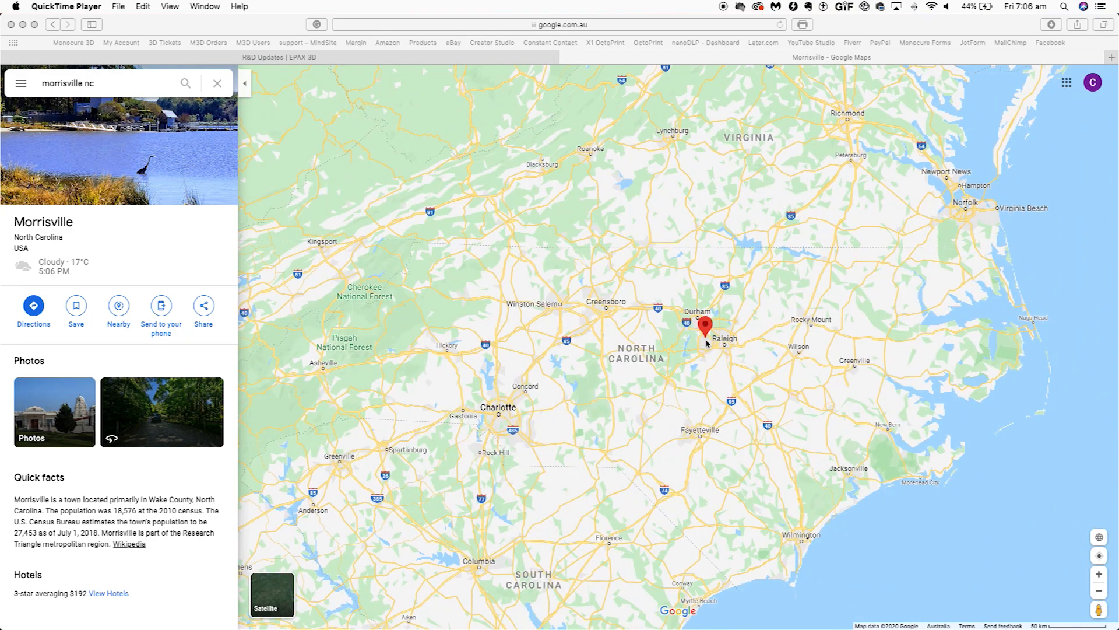